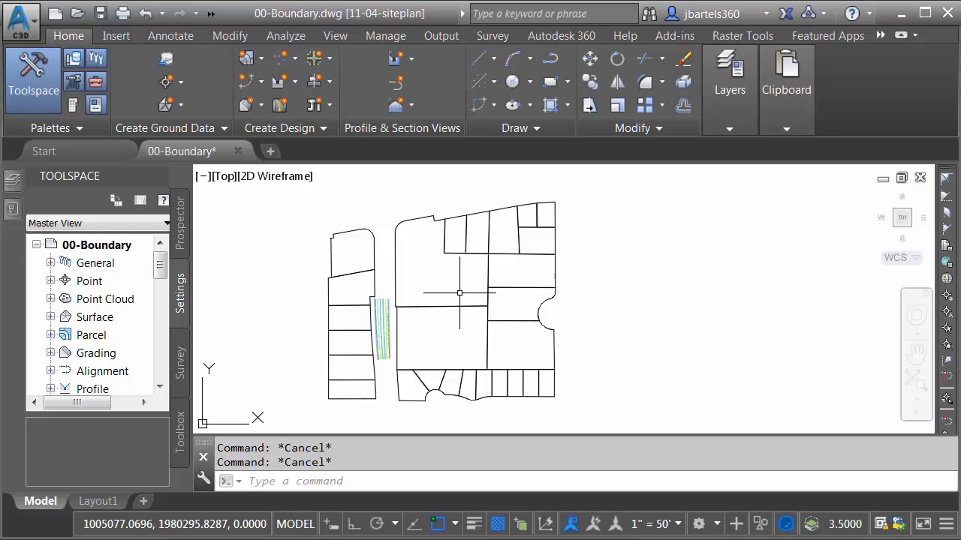
pyautogui.moveTo(456, 292)
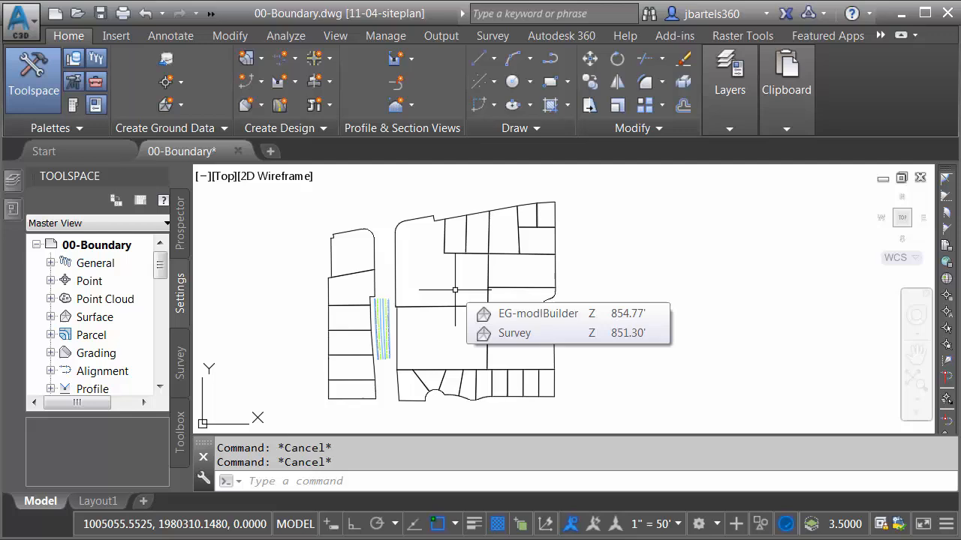
pyautogui.moveTo(454, 335)
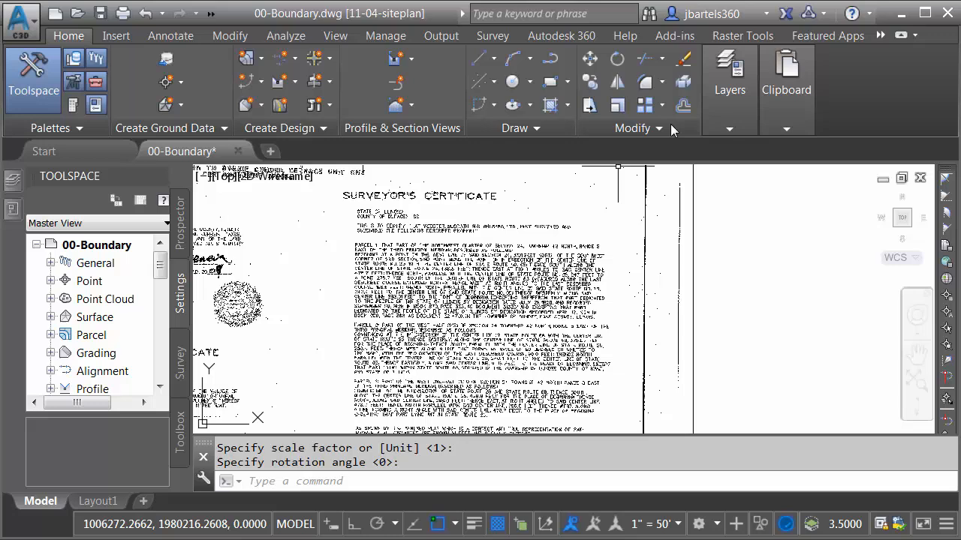
# - Change the colour depth of the scanned certificate image via Raster Tools > Process Image
pyautogui.click(741, 36)
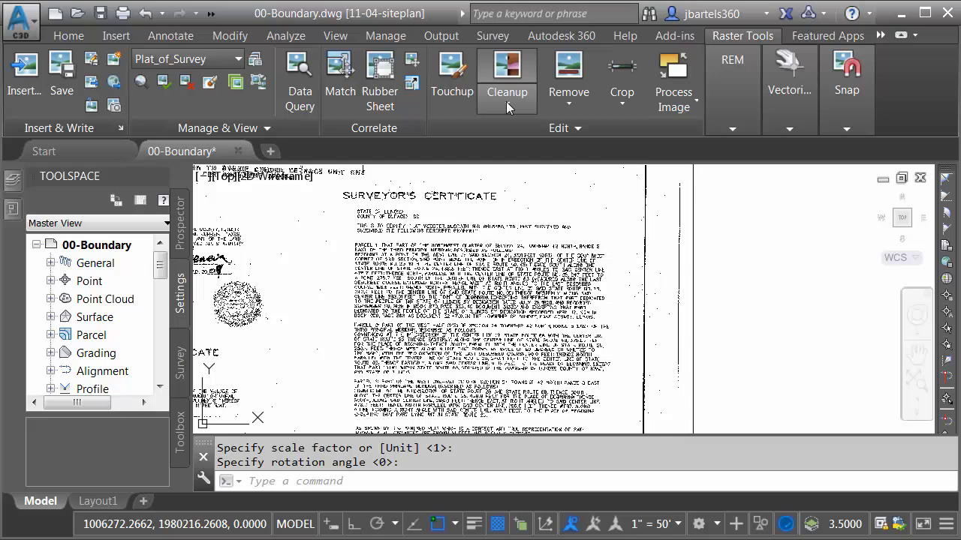
pyautogui.click(508, 75)
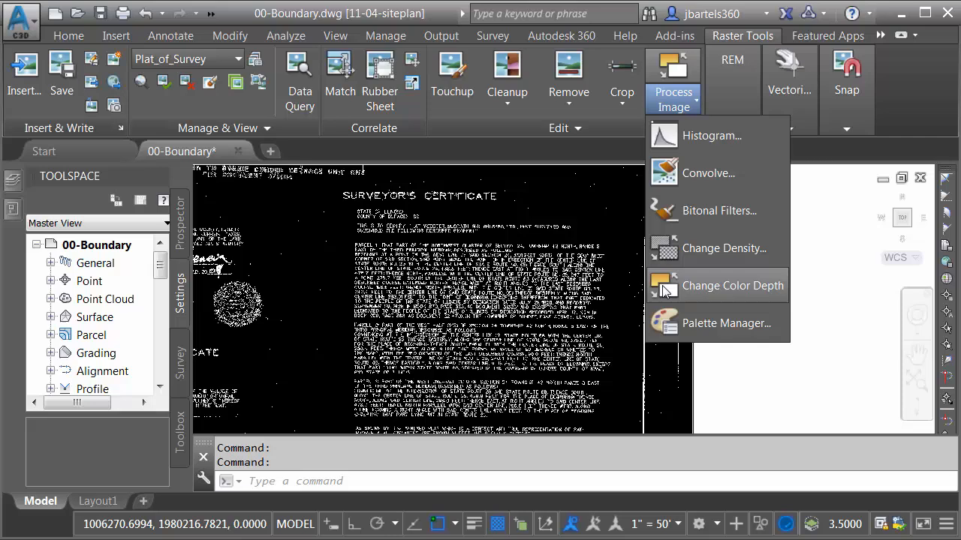
pyautogui.click(732, 285)
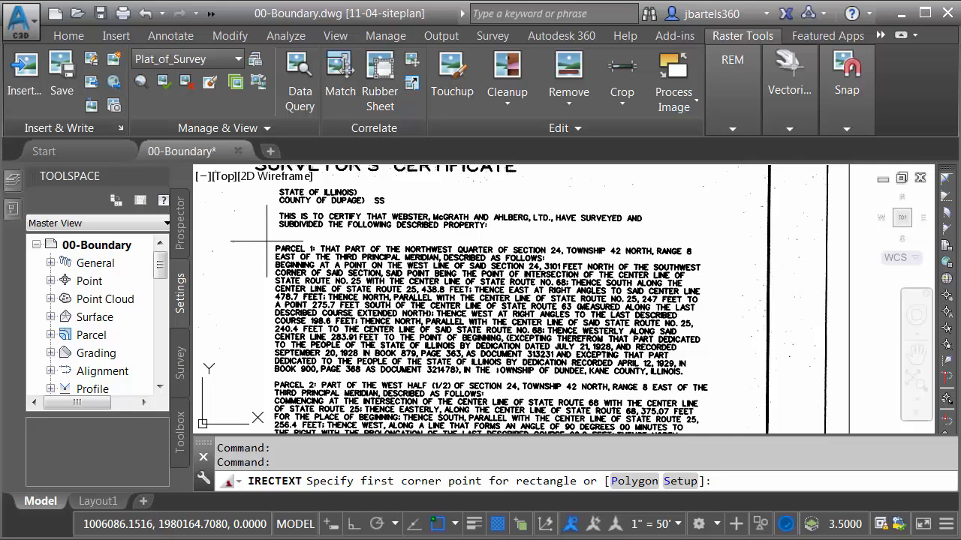
# - Mark the first corner of the recognition rectangle over the parcel description text
pyautogui.click(267, 243)
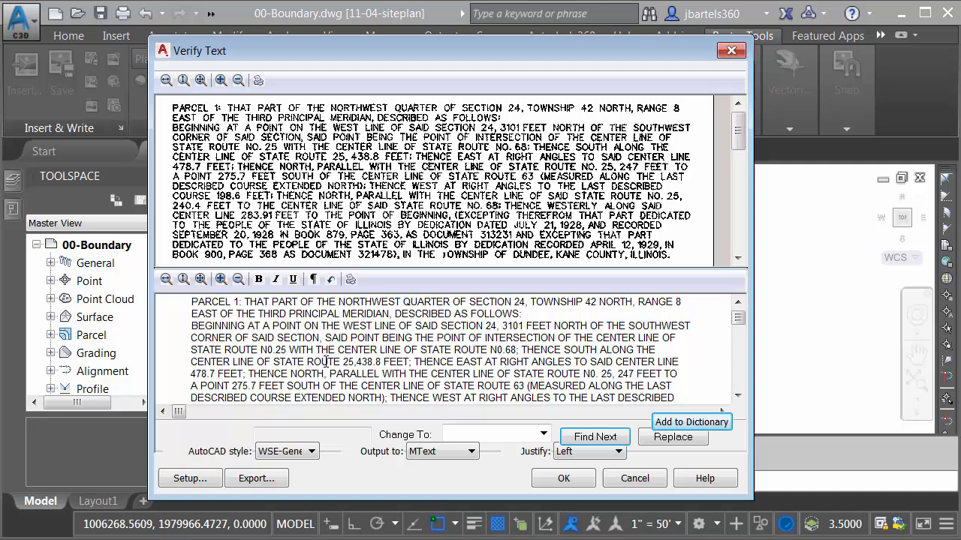
# - Step through suspect words in Verify Text until the flood map panel number is flagged
pyautogui.click(221, 81)
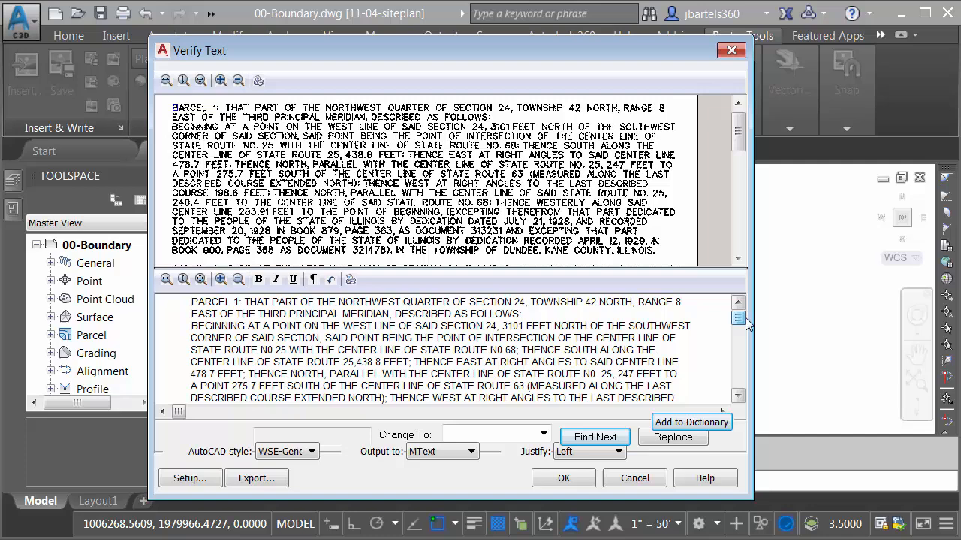
pyautogui.click(594, 436)
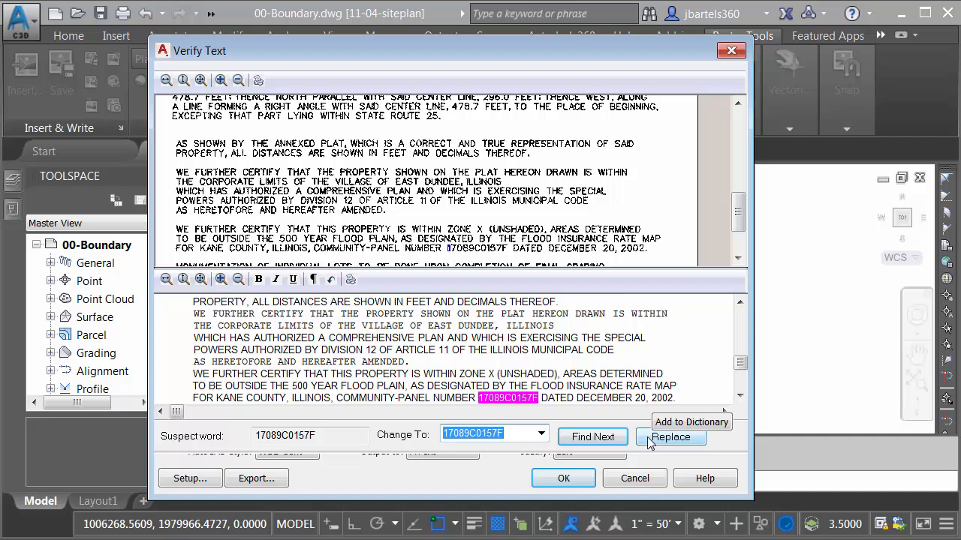
# - Replace the panel number with 17089C0157F and continue to the next suspect word
pyautogui.click(670, 437)
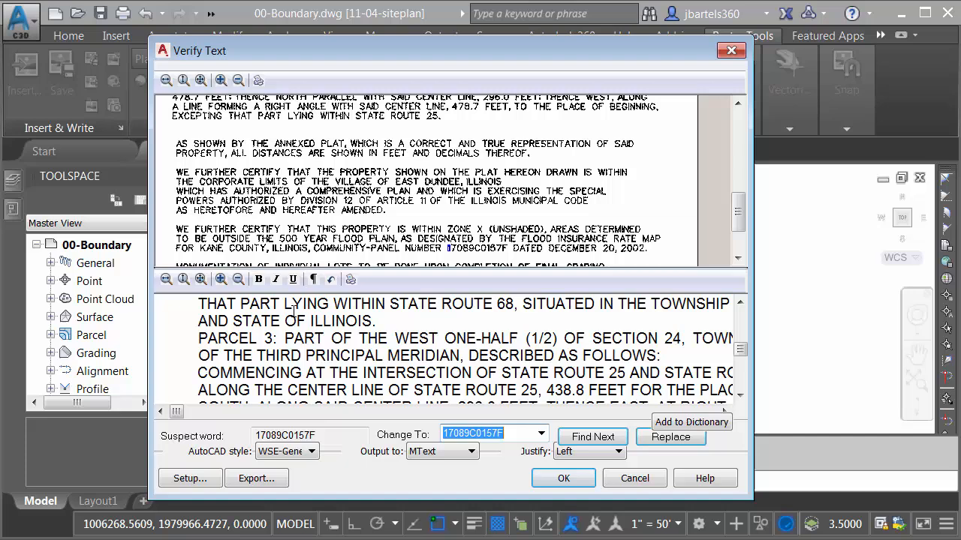
pyautogui.click(740, 397)
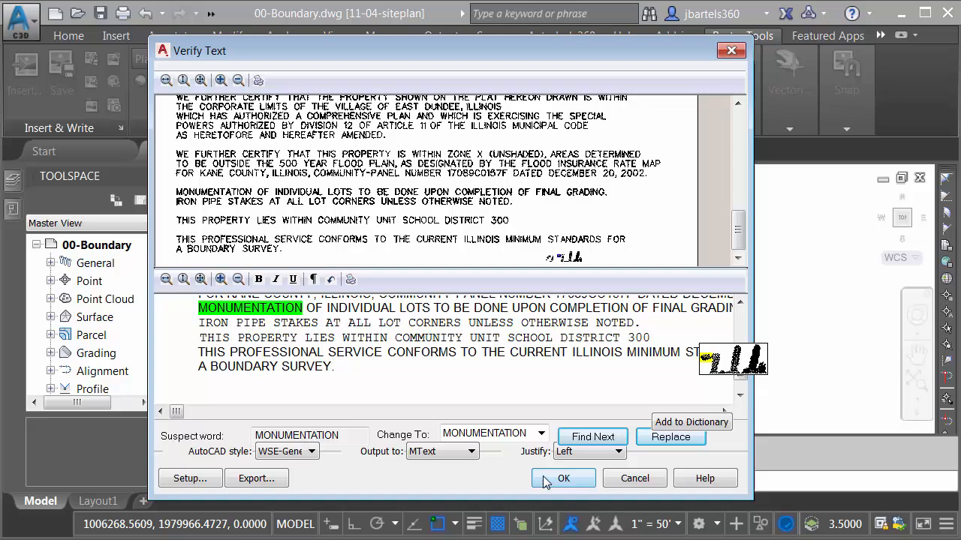
# - Create the verified parcel description as MText and cancel the grip stretch
pyautogui.click(563, 477)
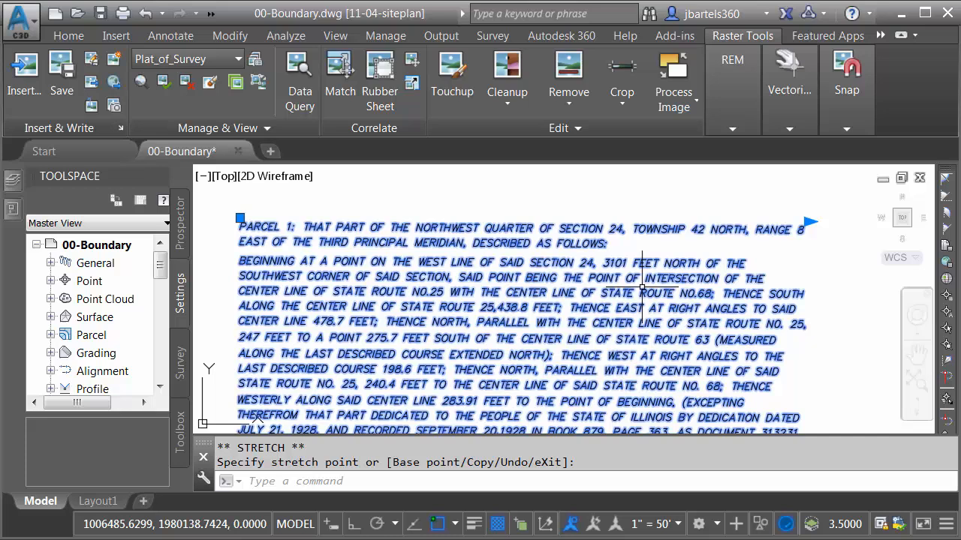
pyautogui.press('Escape')
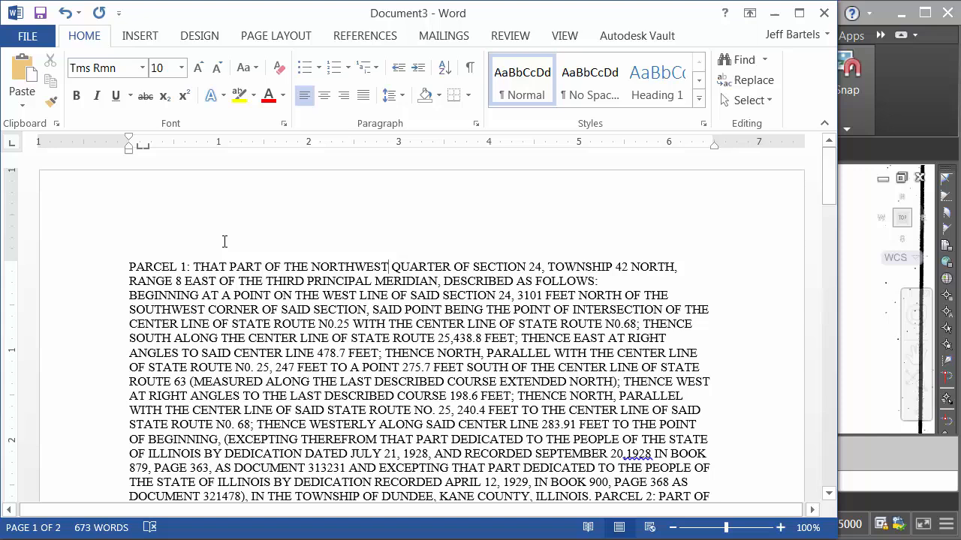
pyautogui.moveTo(120, 14)
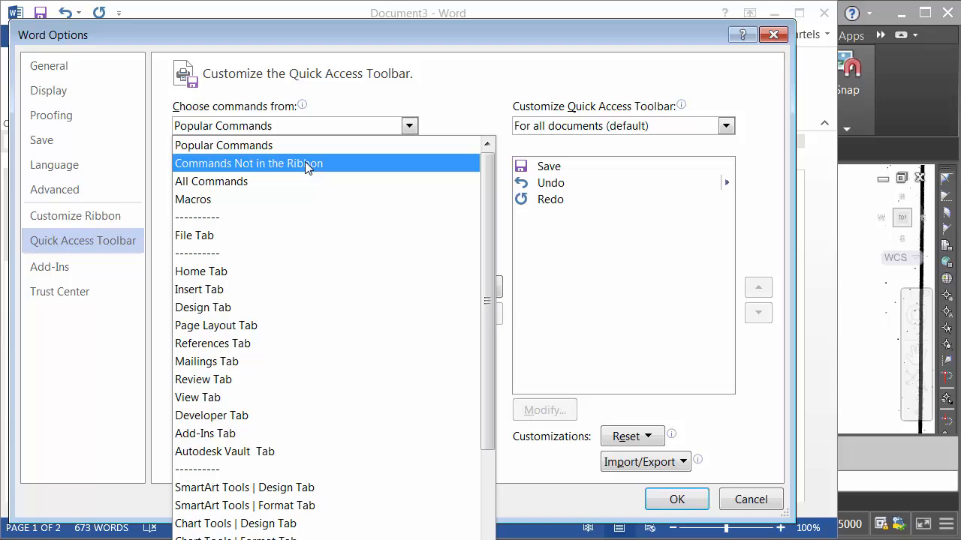
# - Select Speak from Commands Not in the Ribbon for the Quick Access Toolbar
pyautogui.click(248, 162)
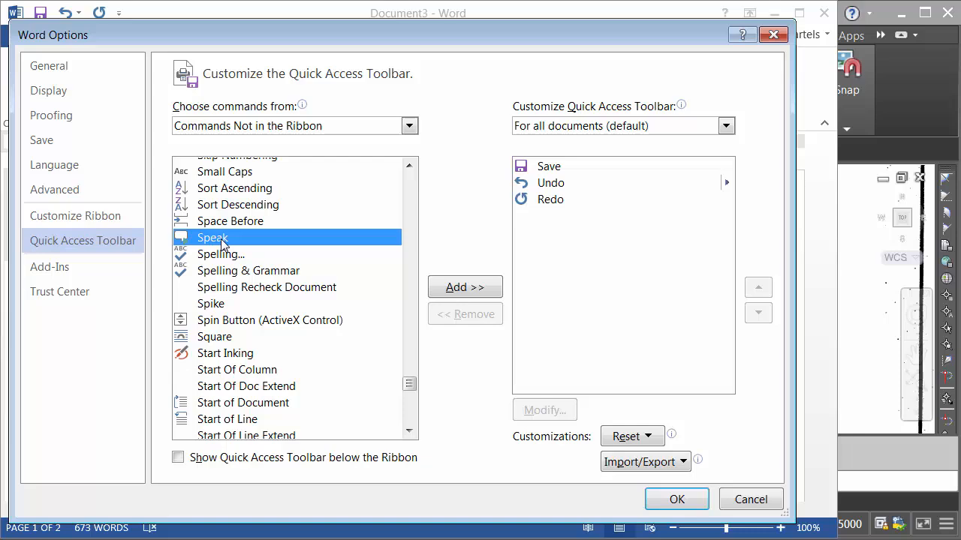
pyautogui.click(751, 499)
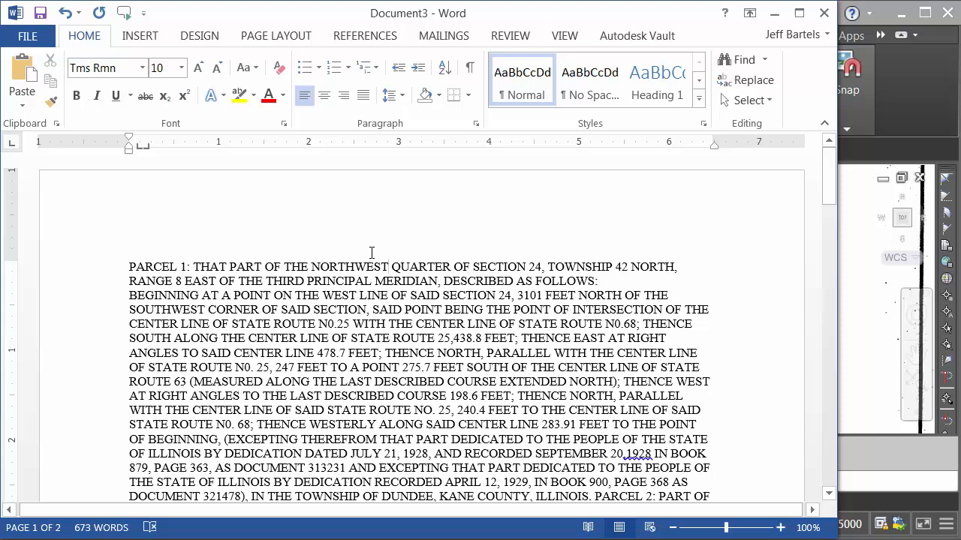
# - Select the whole parcel description in the Word document
pyautogui.press('ctrl+a')
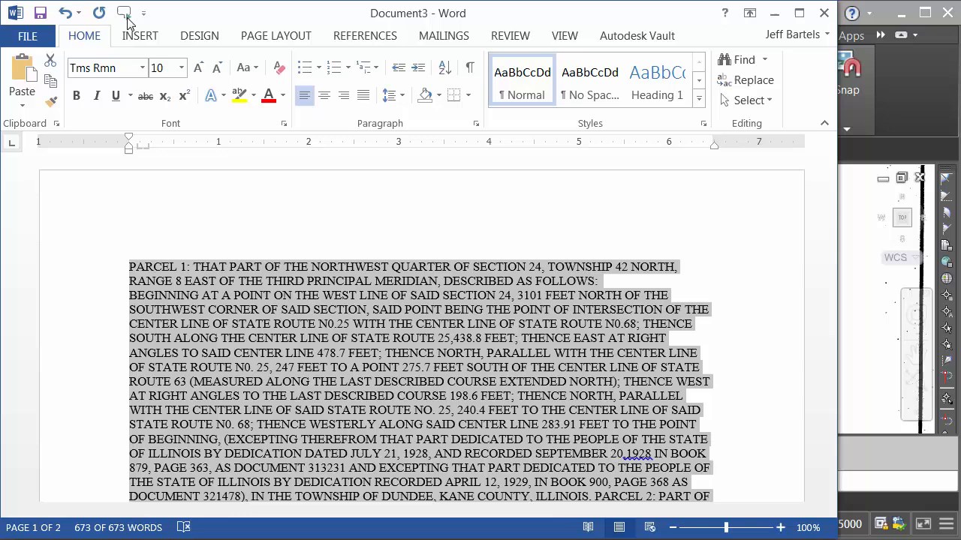
pyautogui.moveTo(123, 14)
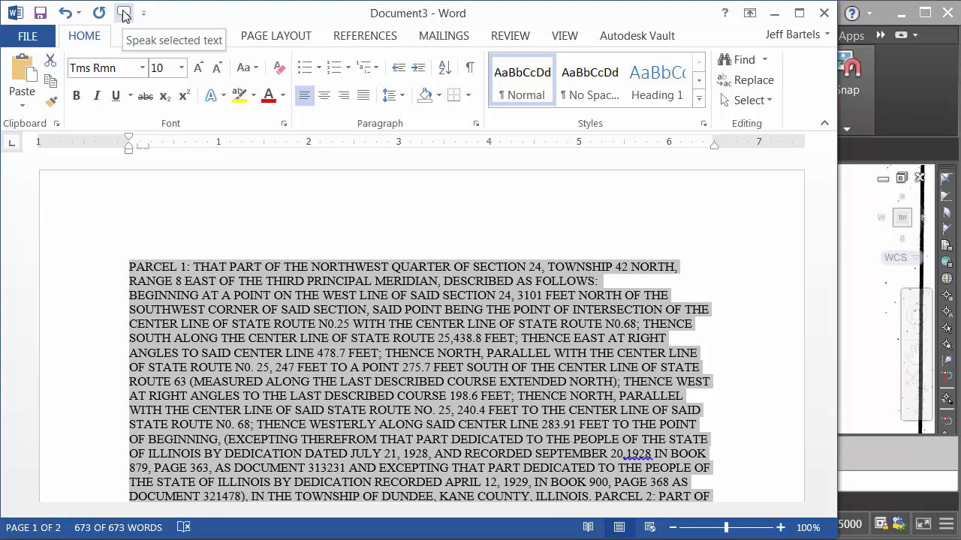